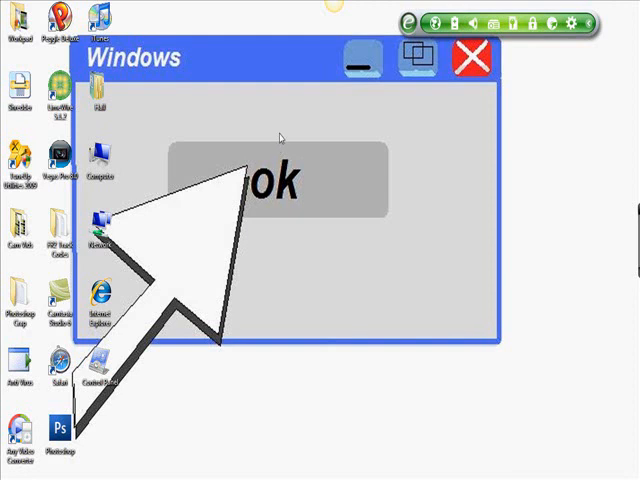
mouse_move(272, 143)
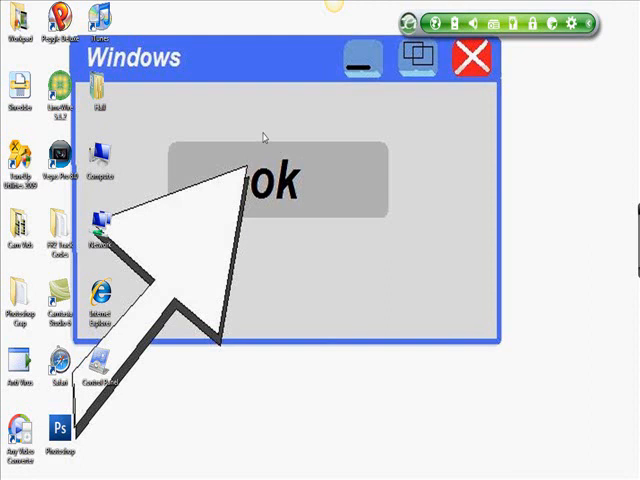
mouse_move(240, 172)
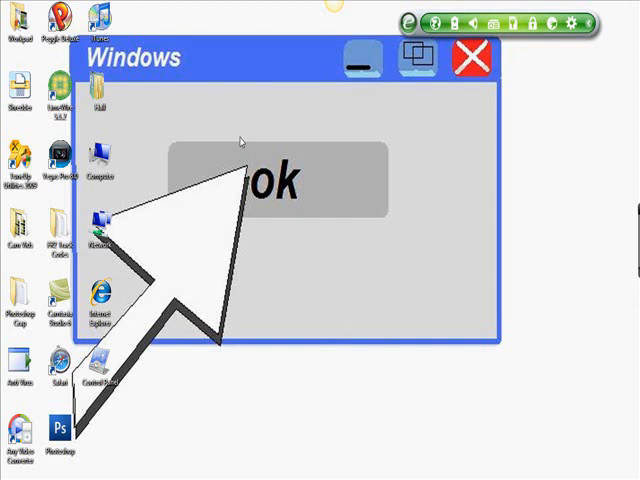
Open Window Color and Appearance via the desktop's Personalize menu
right_click(255, 255)
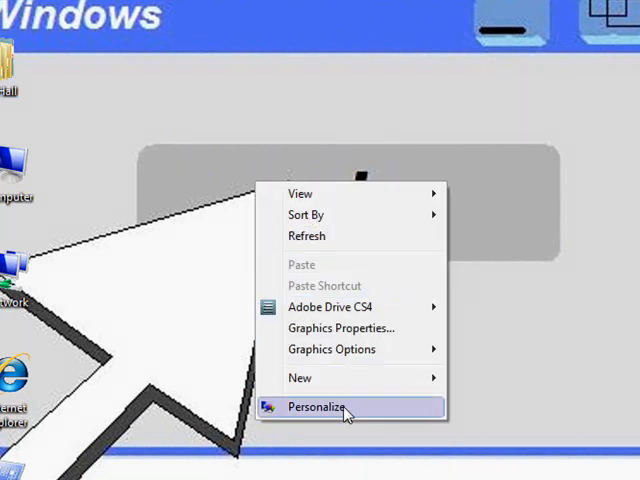
left_click(318, 407)
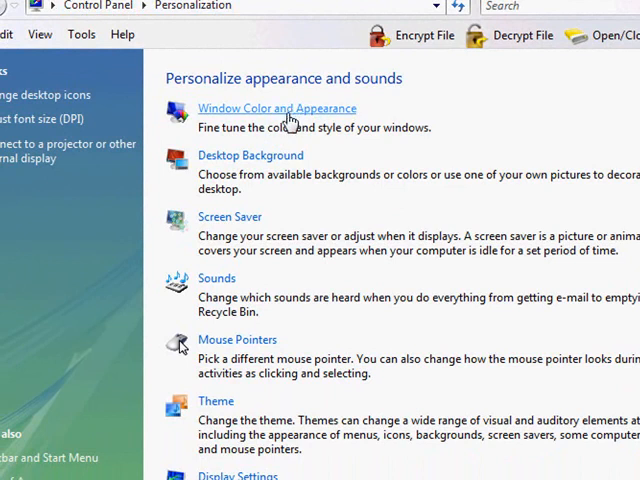
left_click(276, 108)
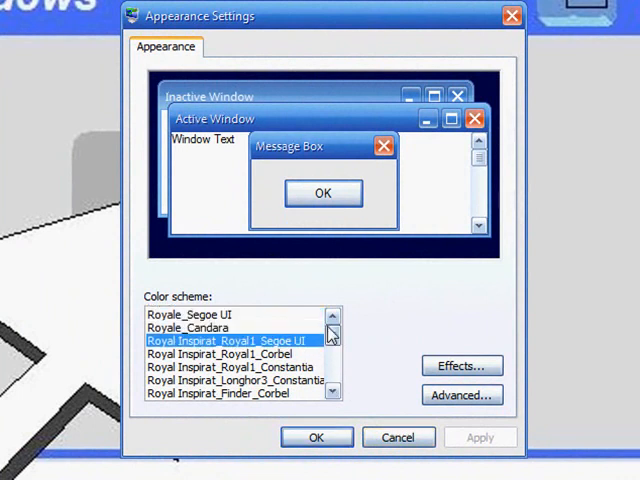
Select Windows Standard in the Color scheme list
left_click(235, 378)
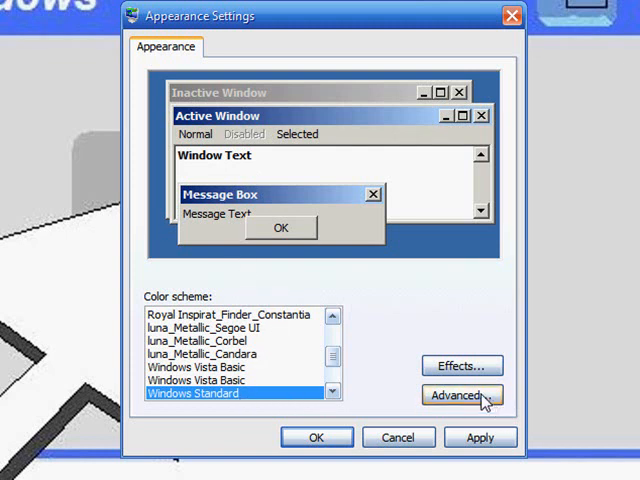
In Advanced appearance, set the 3D Objects Color 1 to light blue
left_click(457, 395)
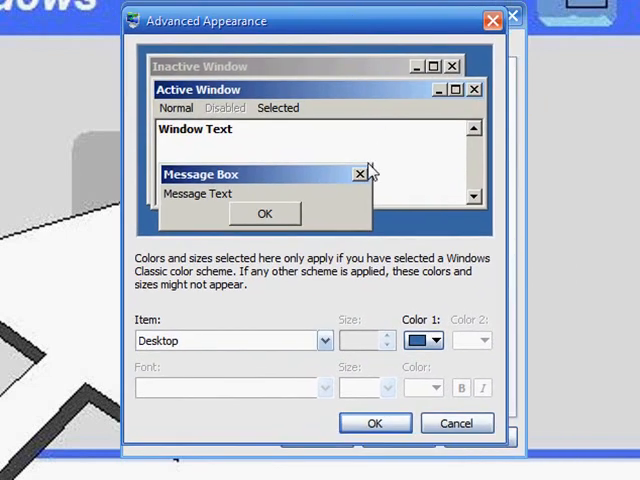
mouse_move(340, 305)
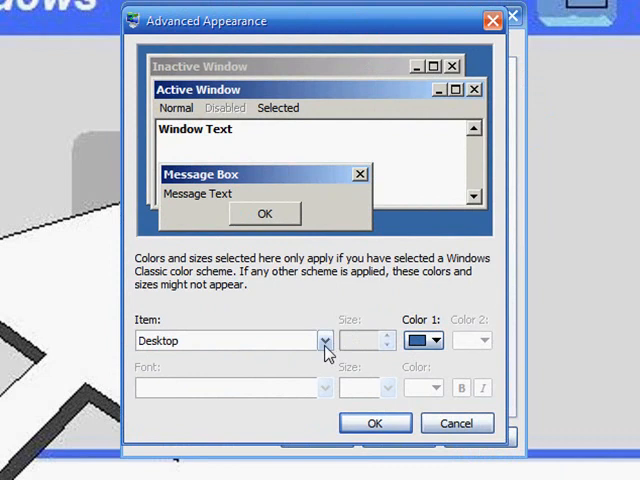
left_click(324, 340)
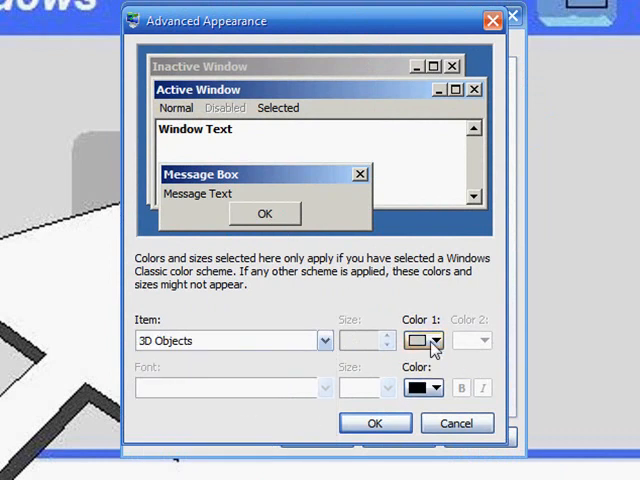
left_click(436, 340)
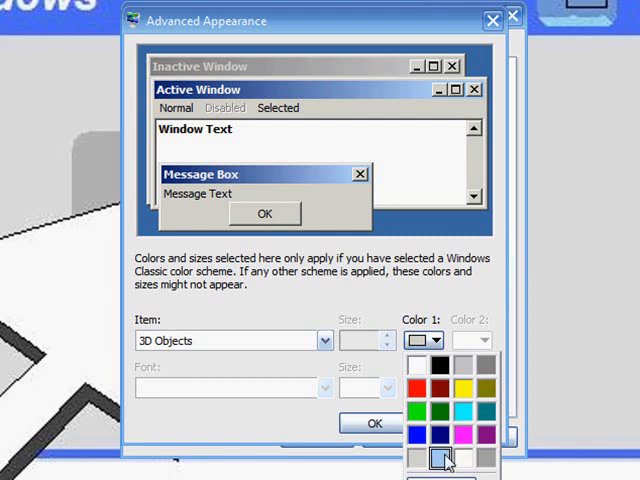
left_click(445, 458)
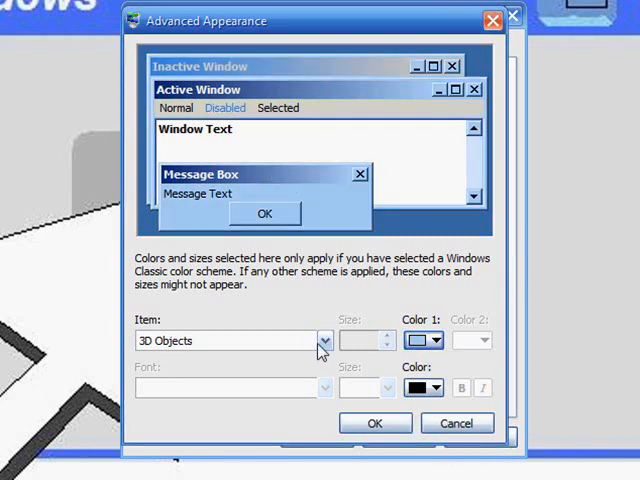
Give the Active Title Bar a white Color 2 and Verdana font
left_click(318, 340)
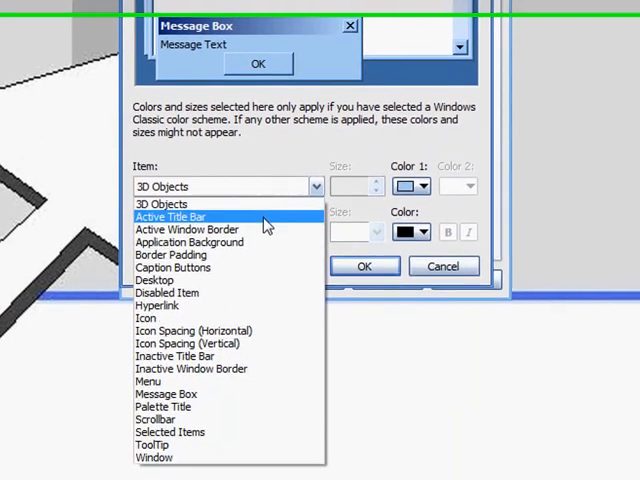
left_click(170, 216)
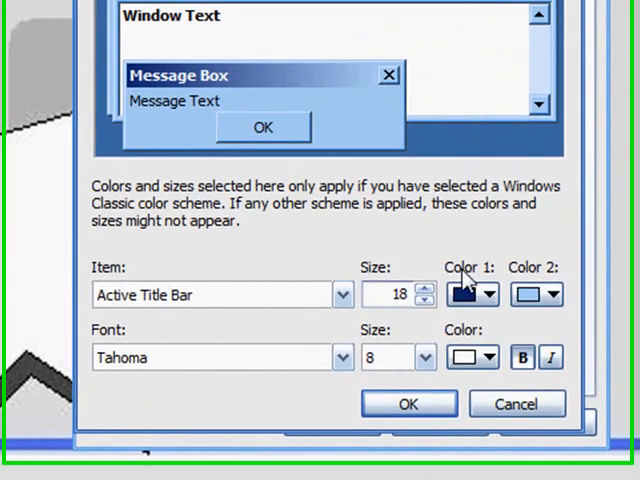
left_click(489, 309)
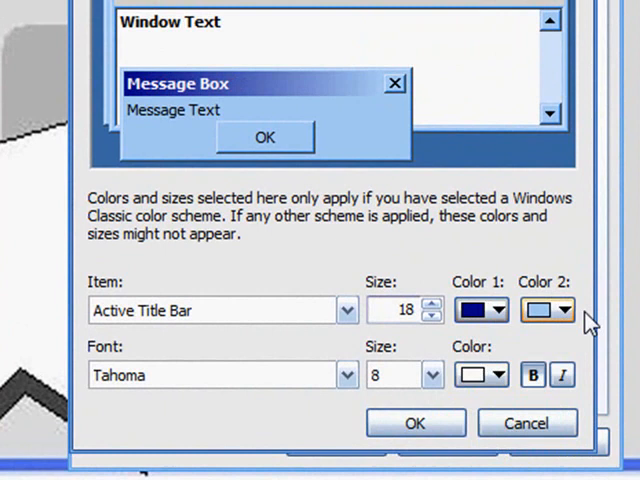
left_click(562, 310)
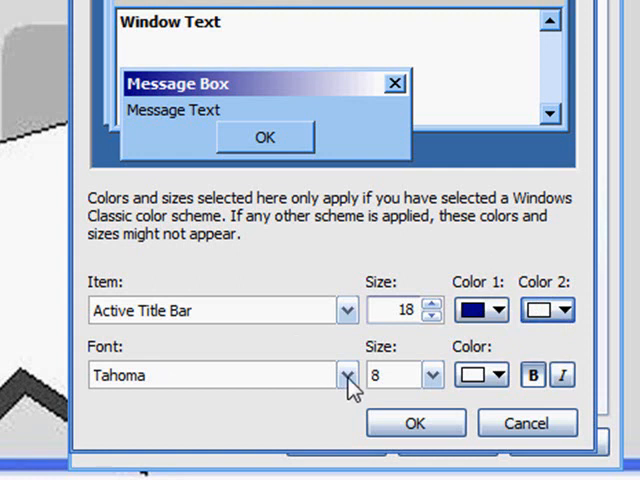
left_click(347, 375)
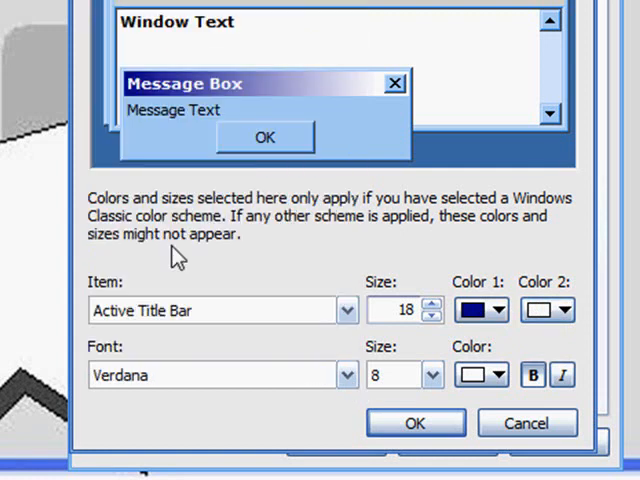
mouse_move(283, 305)
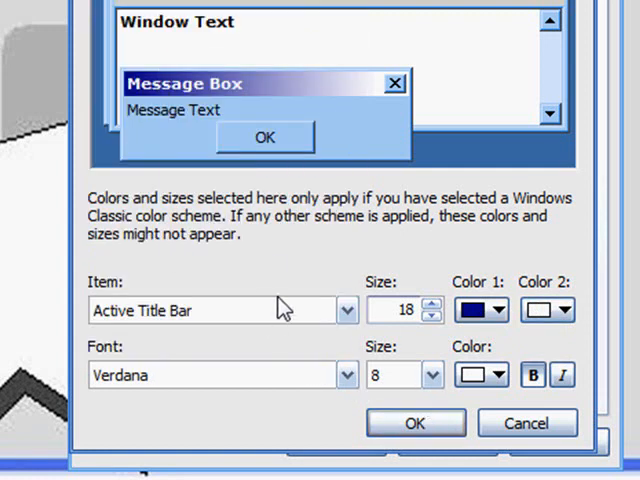
left_click(347, 310)
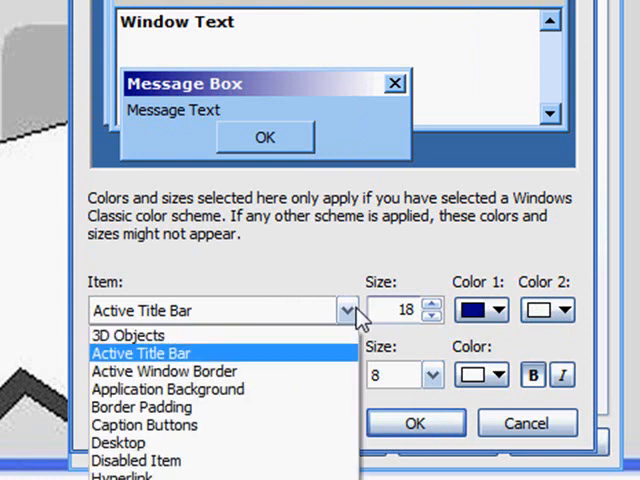
Make the application background blue and raise border padding to 2
left_click(162, 371)
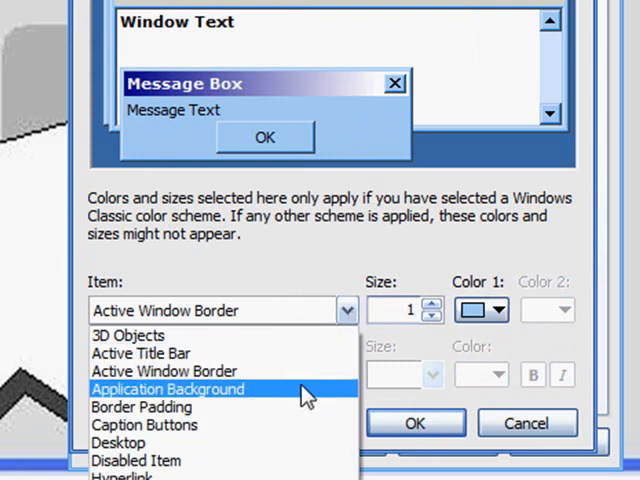
left_click(496, 310)
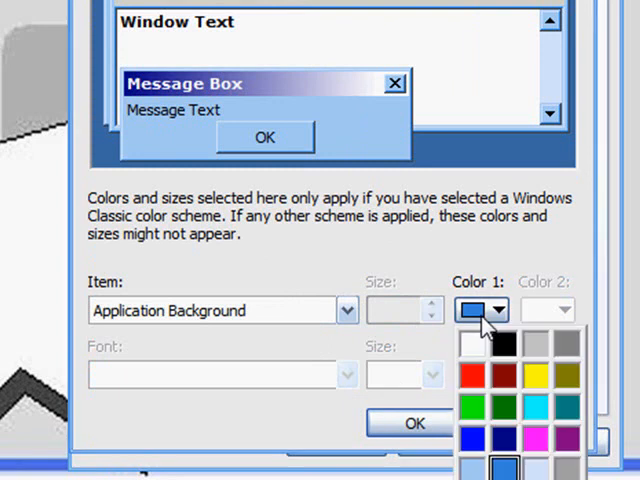
left_click(476, 310)
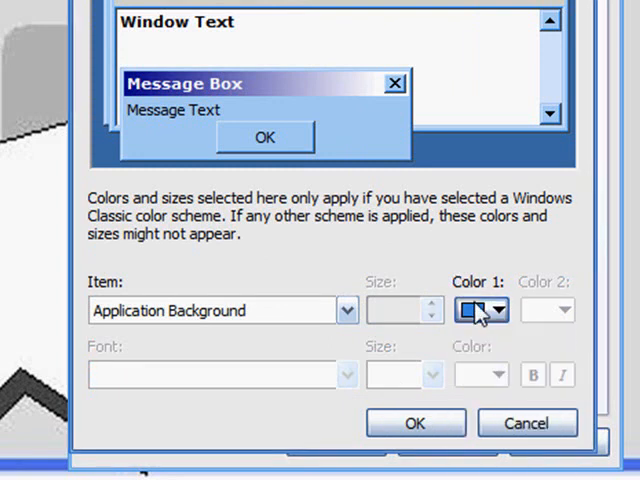
left_click(496, 310)
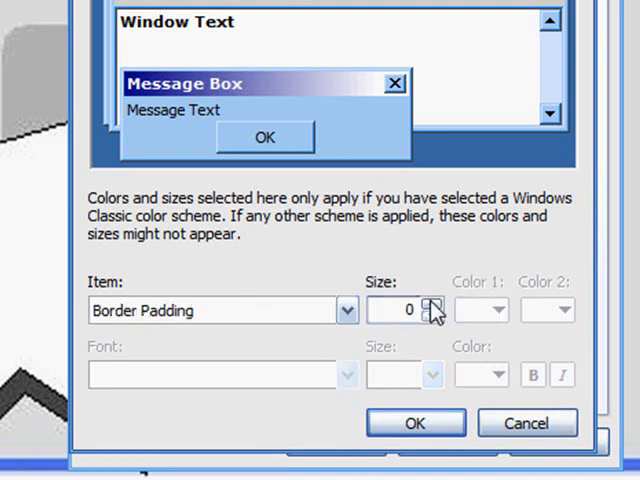
left_click(431, 304)
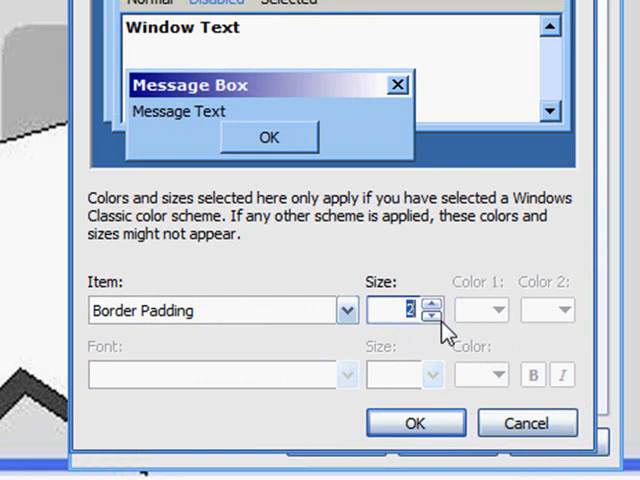
left_click(430, 317)
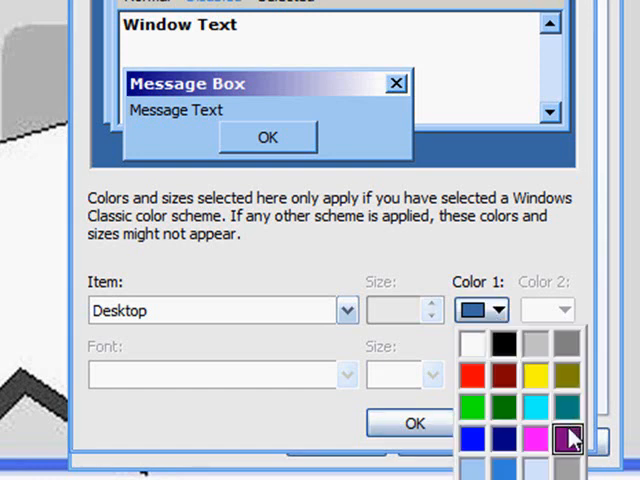
Set the Desktop Color 1 to the bright blue swatch
left_click(568, 438)
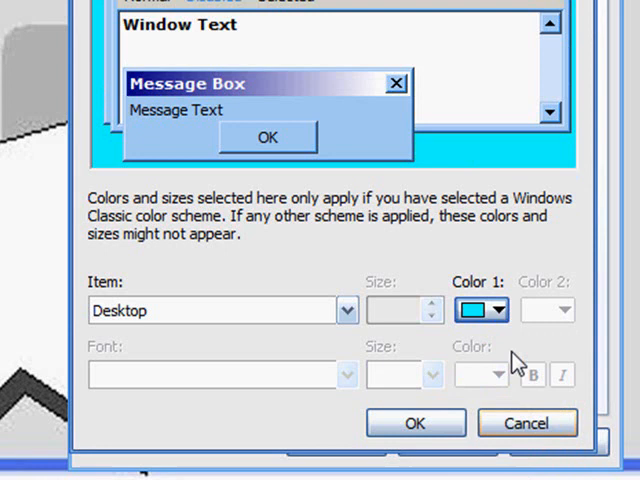
left_click(497, 310)
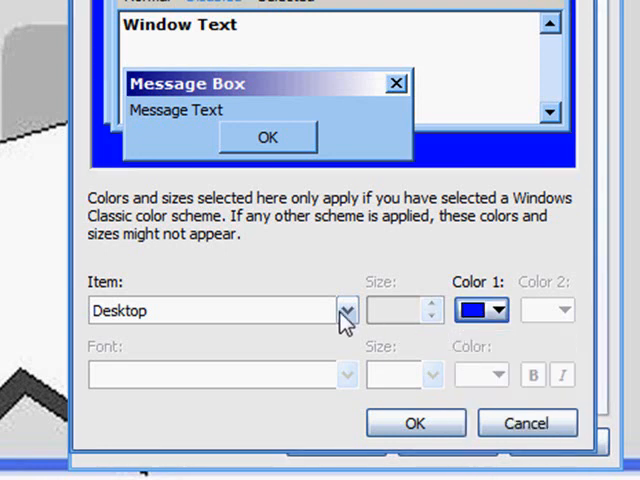
mouse_move(398, 293)
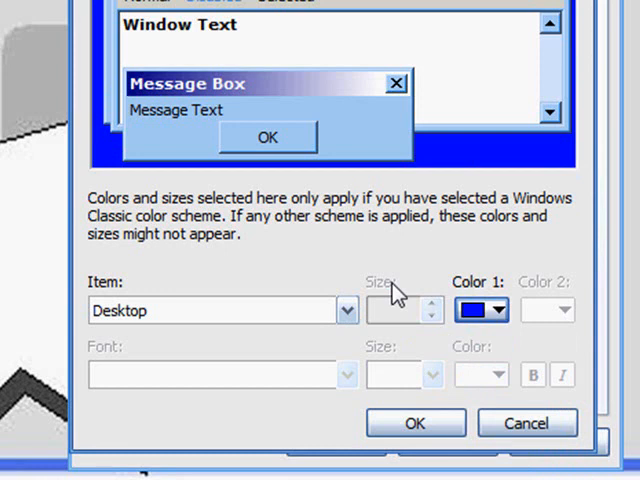
left_click(347, 310)
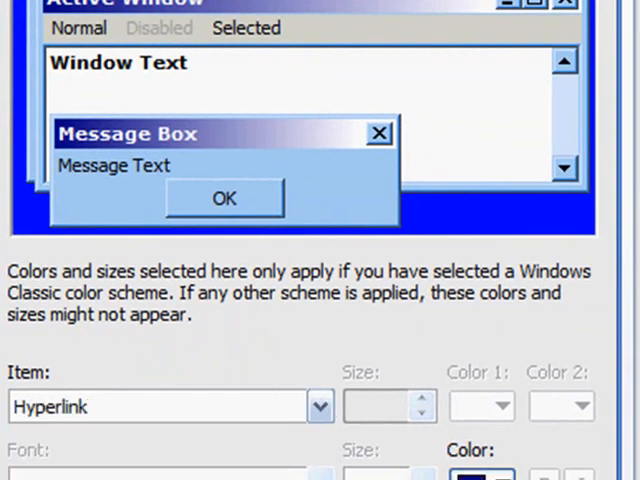
mouse_move(352, 390)
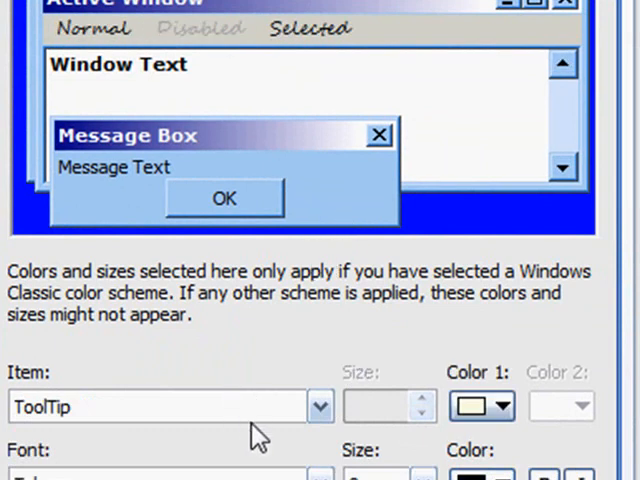
Set the ToolTip background color to yellow and close Advanced Appearance
left_click(320, 406)
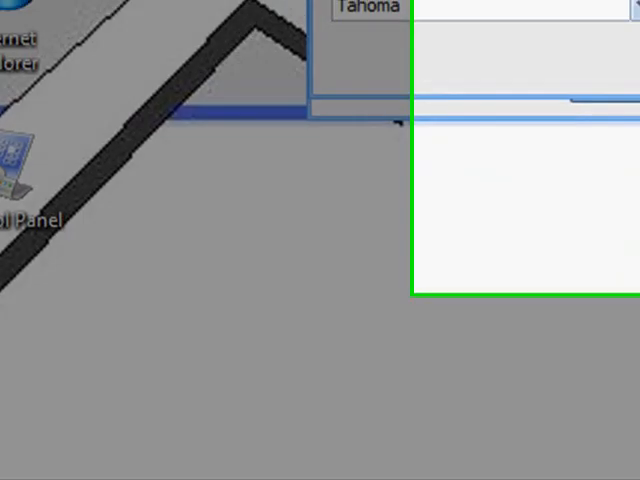
left_click(406, 116)
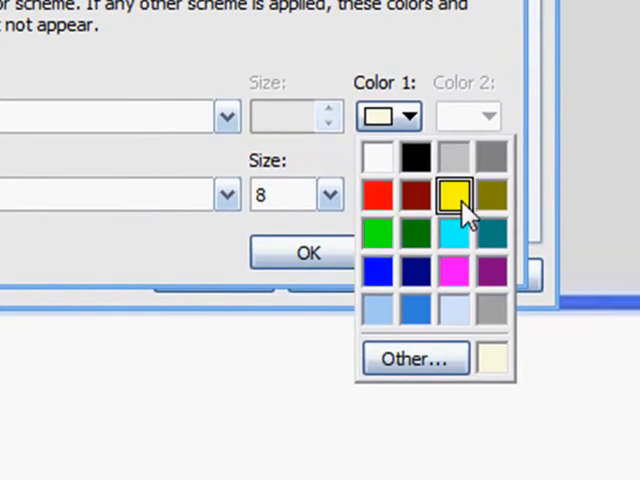
left_click(414, 358)
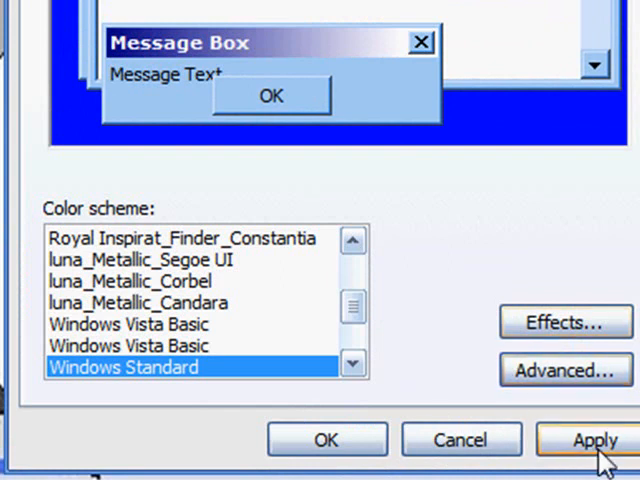
Apply the customized Windows Standard scheme and wait for Please Wait to finish
left_click(593, 439)
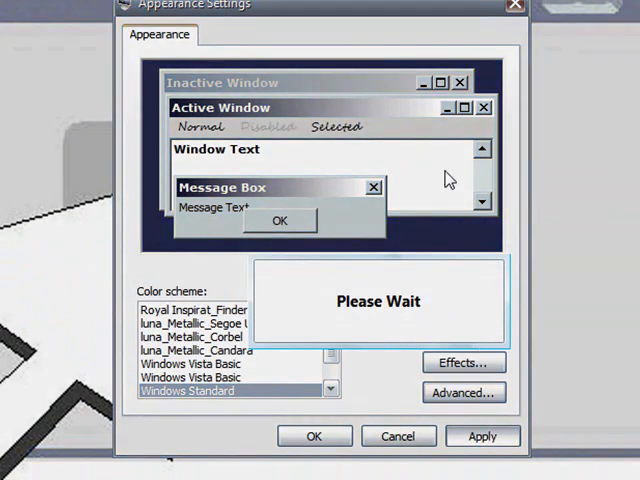
mouse_move(190, 183)
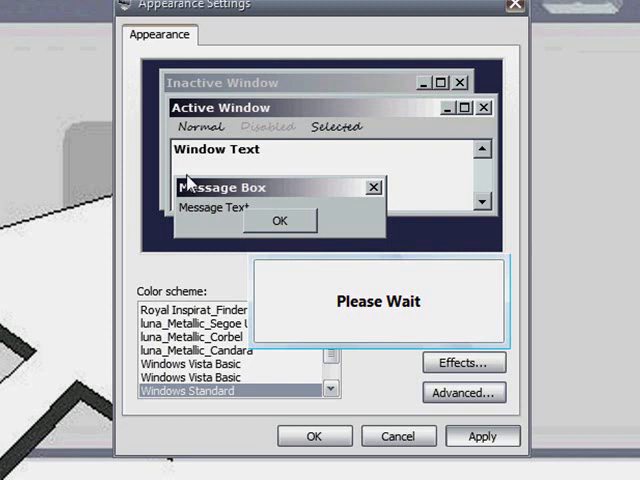
mouse_move(256, 172)
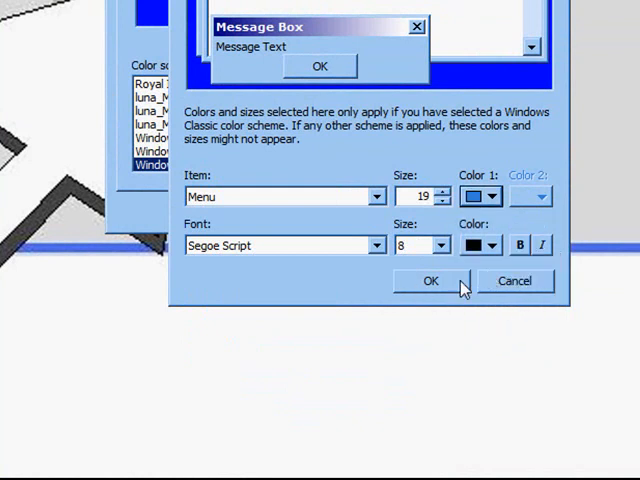
Accept the Advanced Appearance settings with Menu font set to Segoe Script
left_click(430, 281)
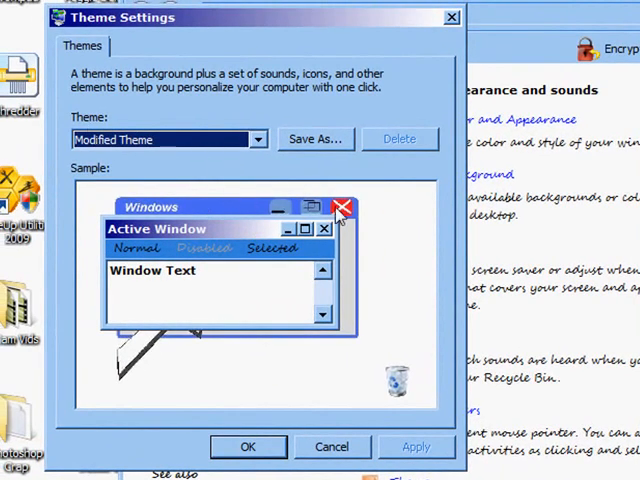
Save the Modified Theme as 'blue theme' and close Theme Settings
left_click(315, 139)
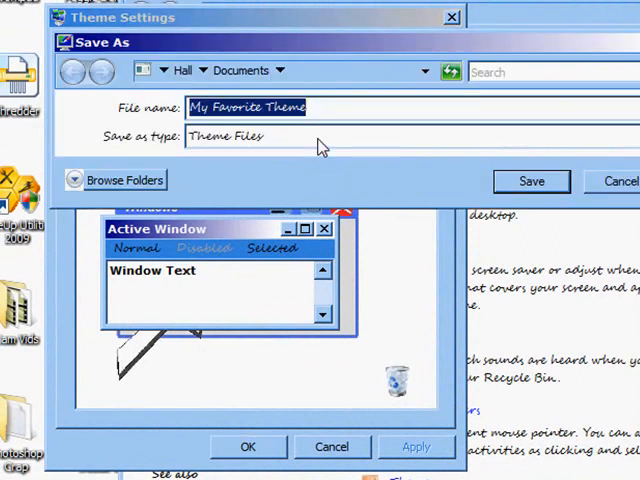
mouse_move(322, 115)
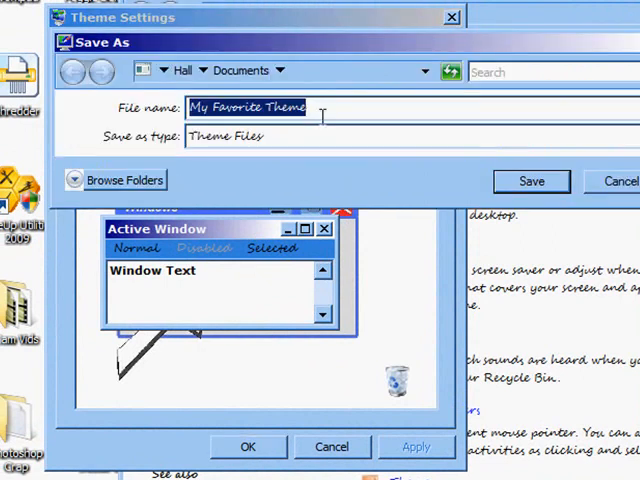
type("blue theme")
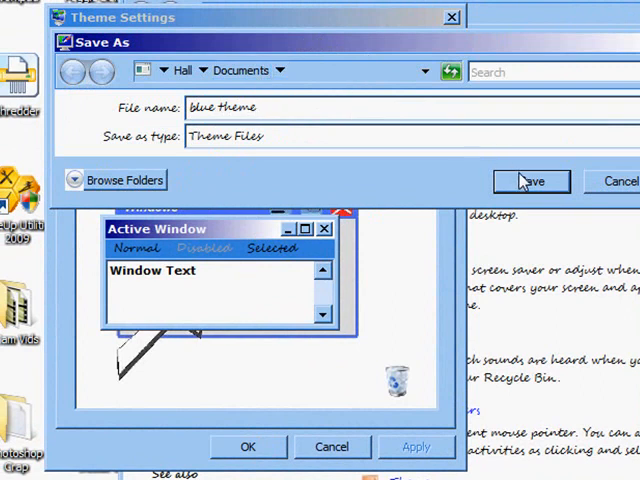
left_click(531, 181)
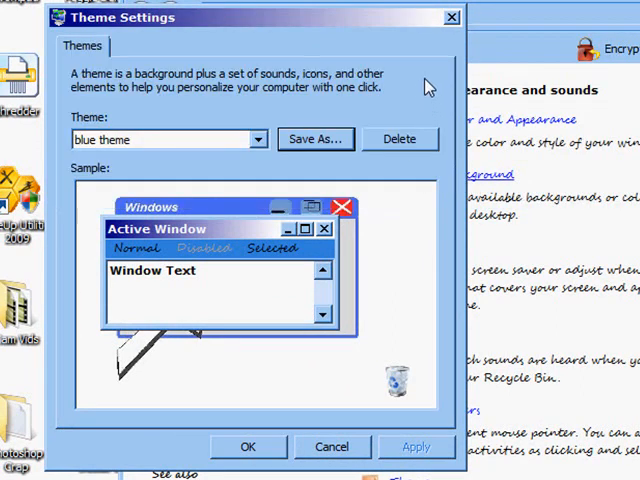
mouse_move(380, 390)
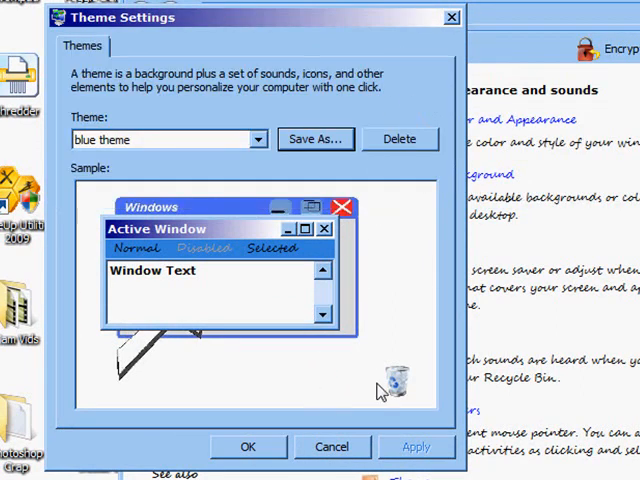
left_click(331, 447)
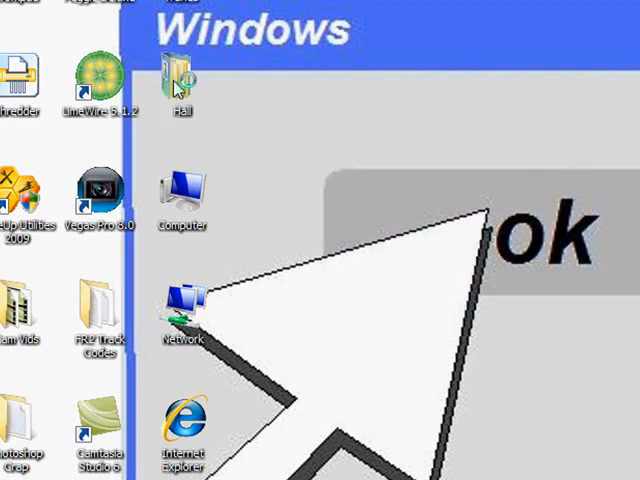
Open the blue theme file from Documents, then close both Theme Settings windows
double_click(178, 78)
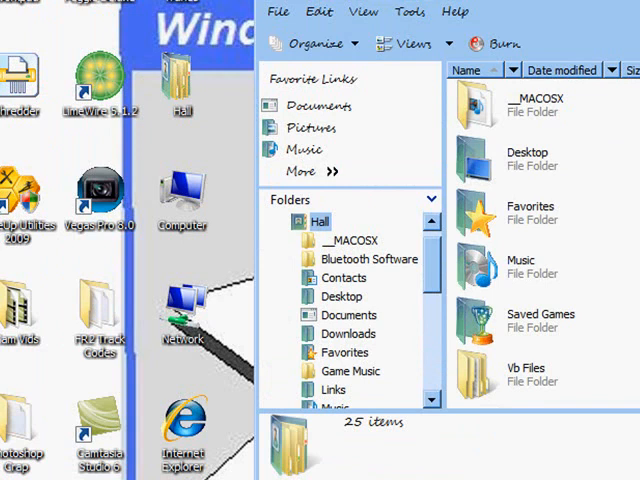
left_click(344, 315)
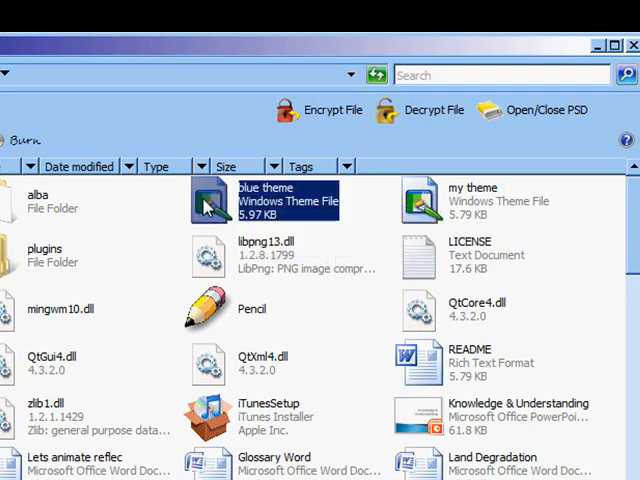
double_click(265, 200)
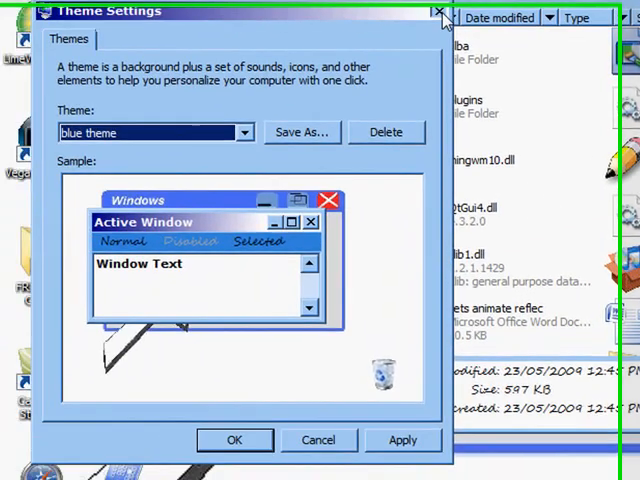
left_click(438, 11)
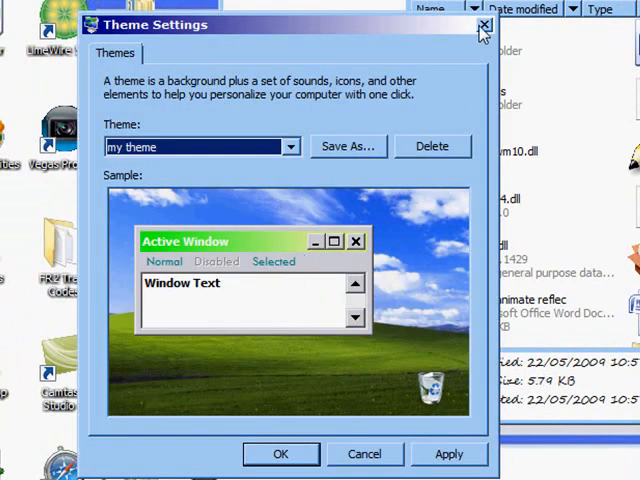
left_click(485, 24)
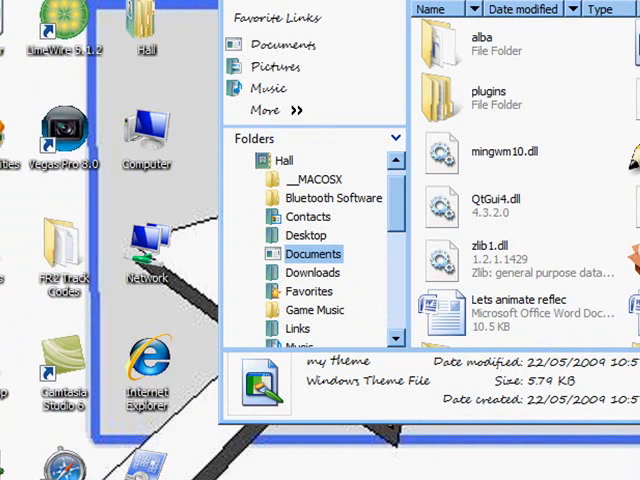